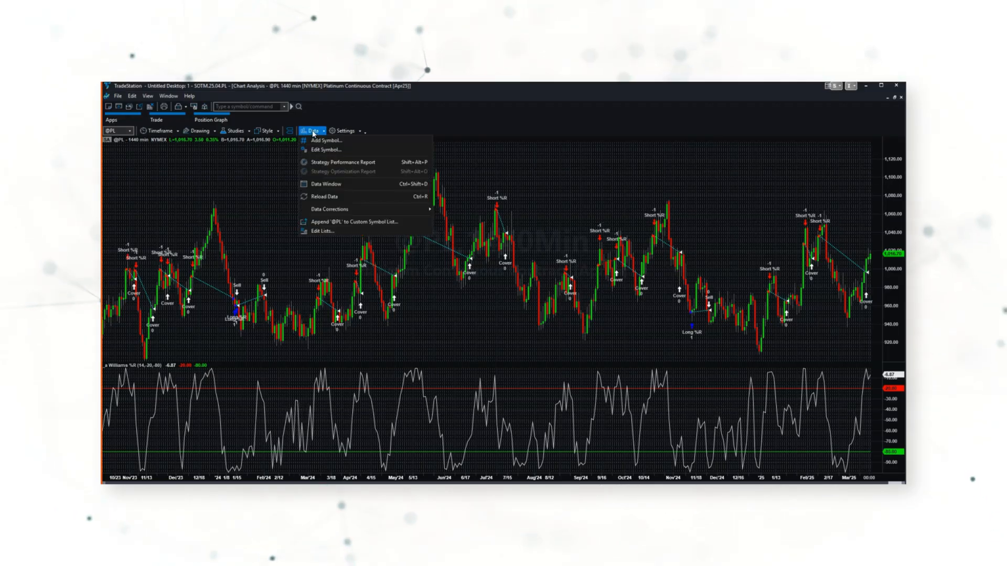
Step: Open the Strategy Performance Report showing $116,800 net profit across 158 trades
left_click(343, 162)
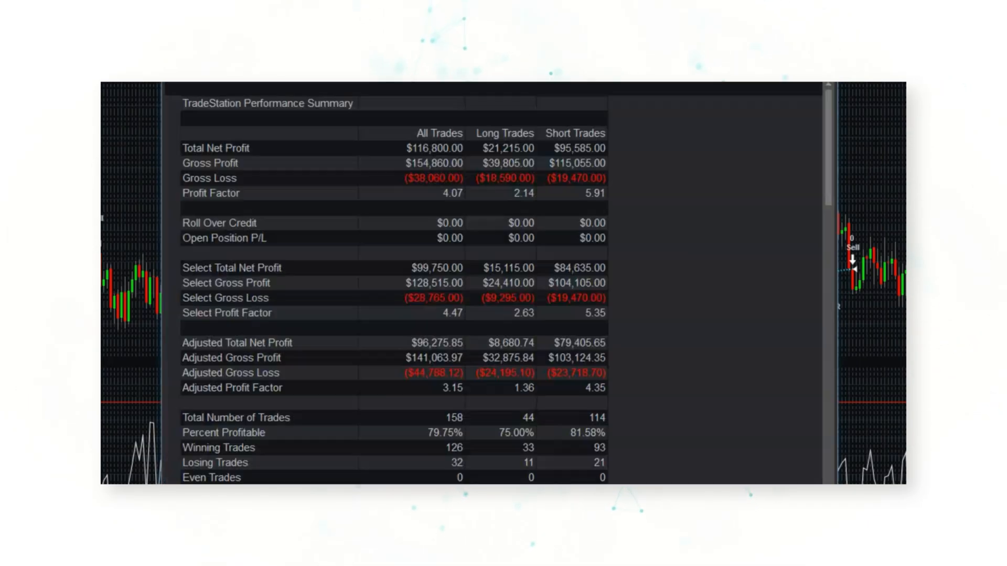
Step: Scroll the performance summary down to the $22,760 maximum intra-day drawdown figures
scroll("up", 3)
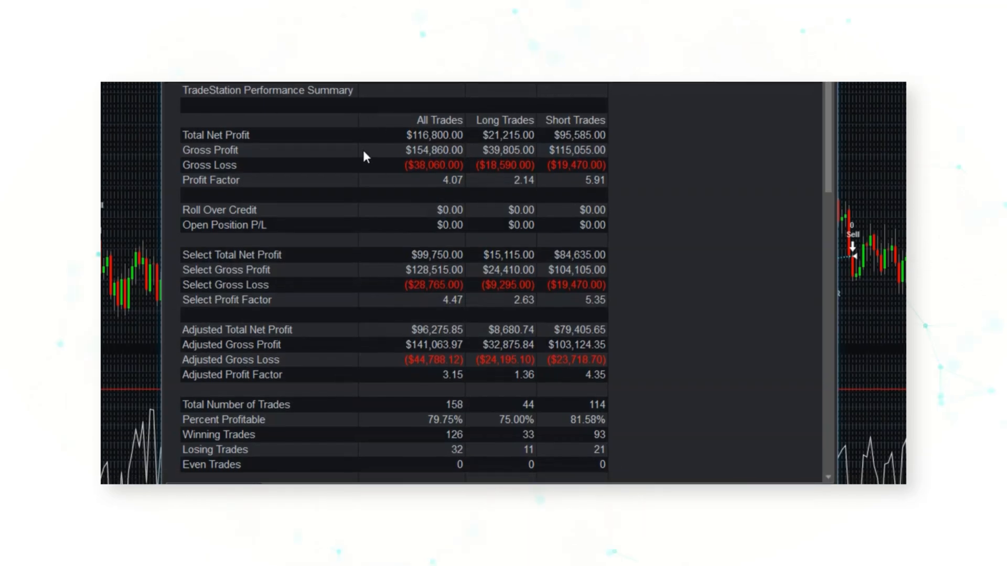
mouse_move(477, 192)
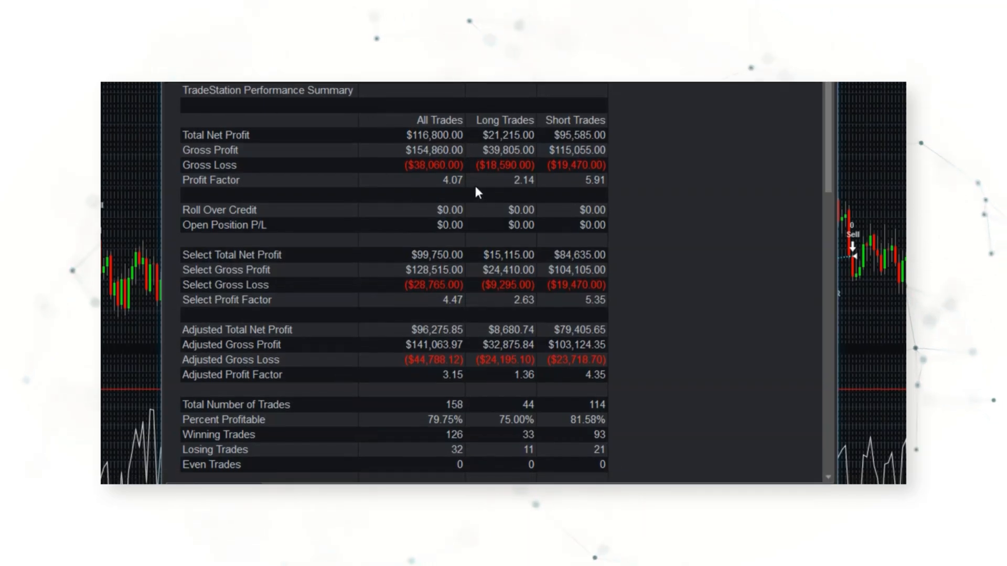
mouse_move(429, 193)
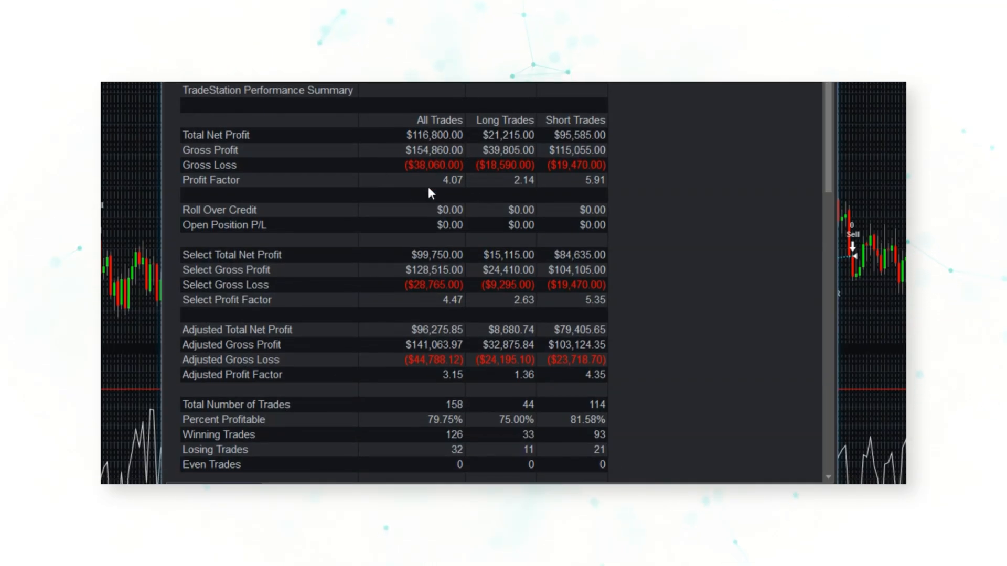
mouse_move(478, 186)
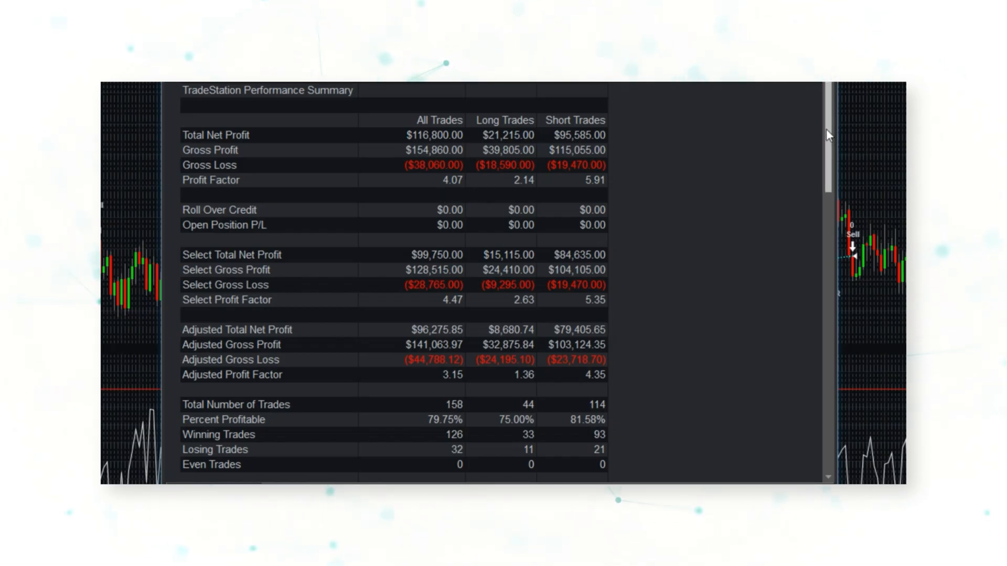
scroll("down", 3)
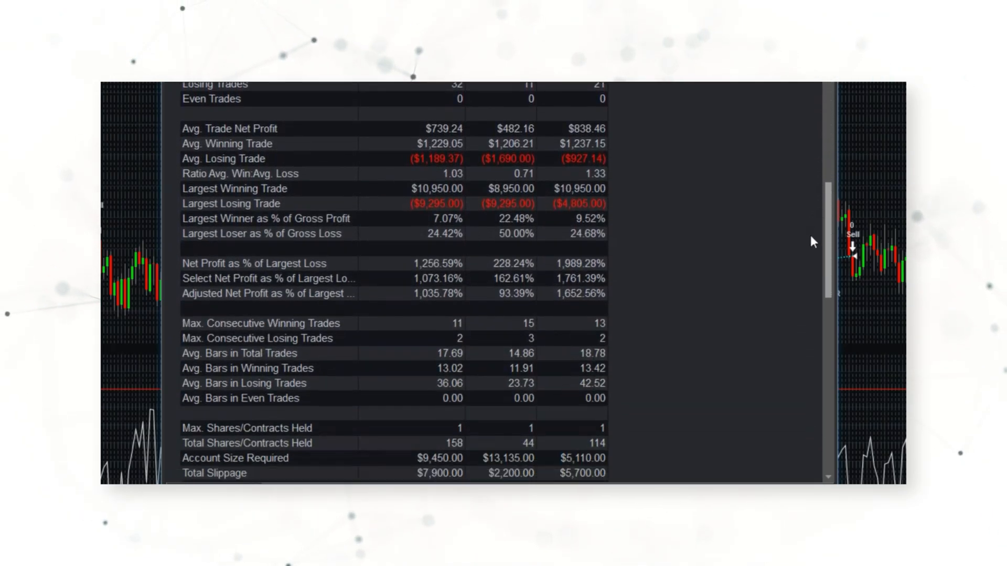
scroll("down", 3)
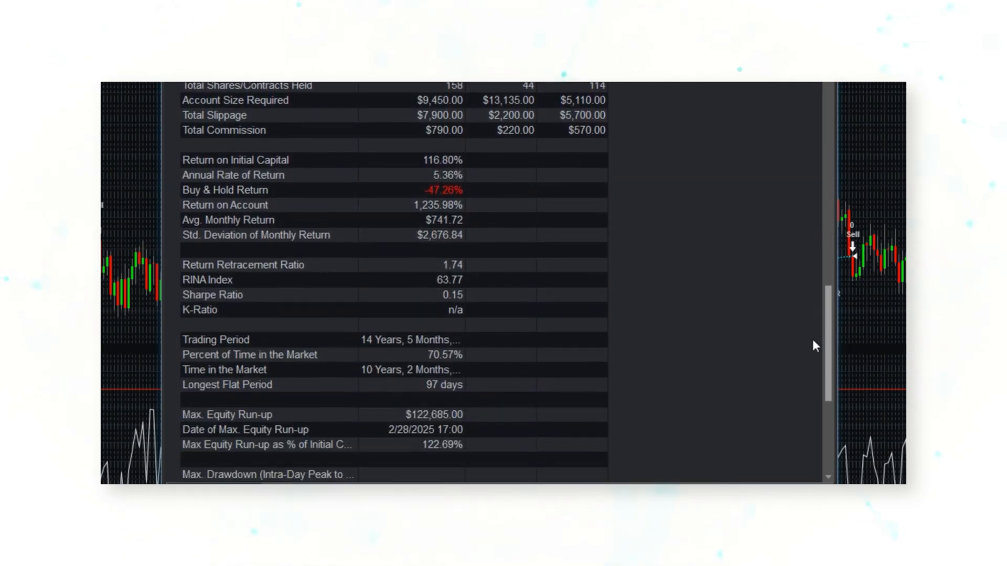
scroll("down", 3)
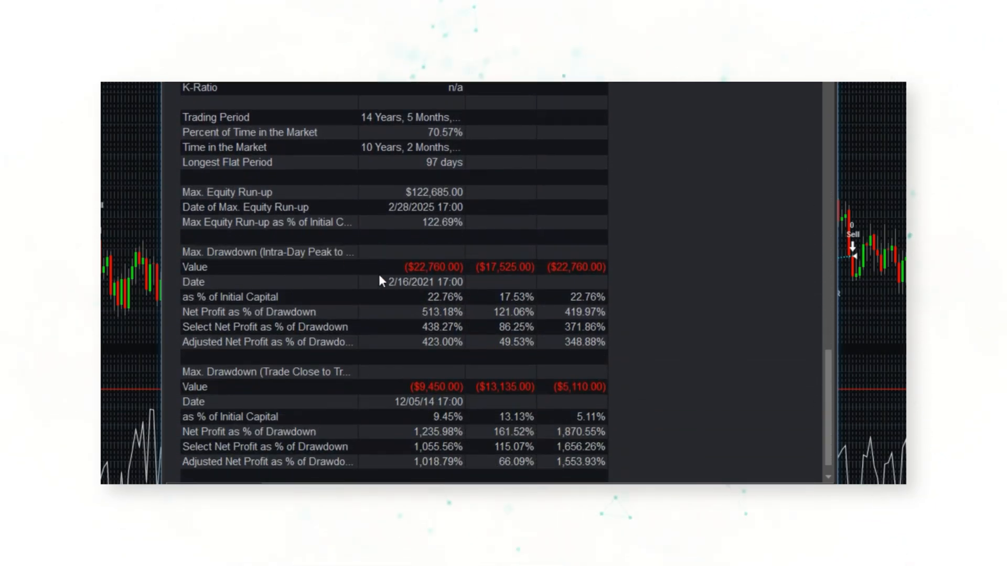
mouse_move(398, 388)
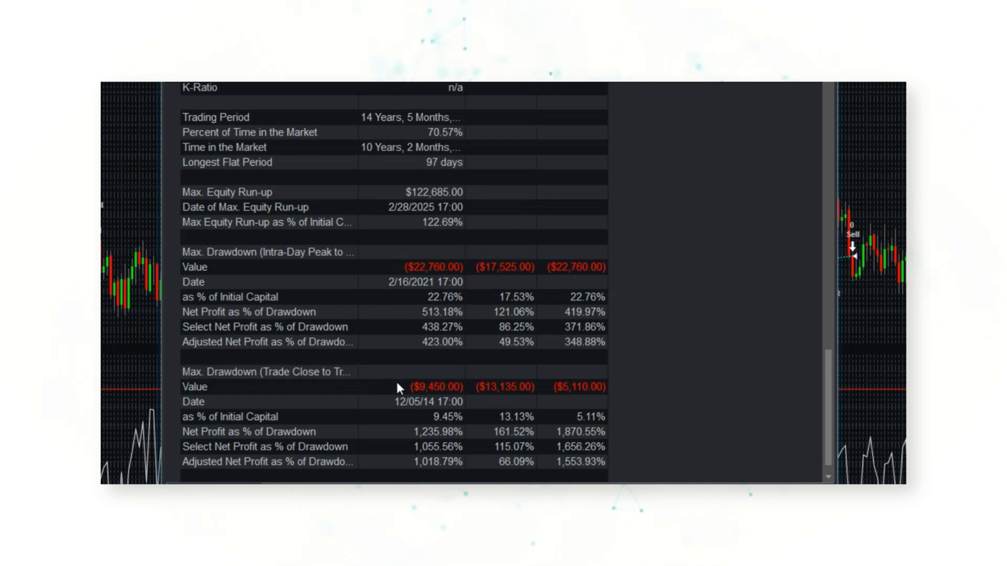
mouse_move(467, 394)
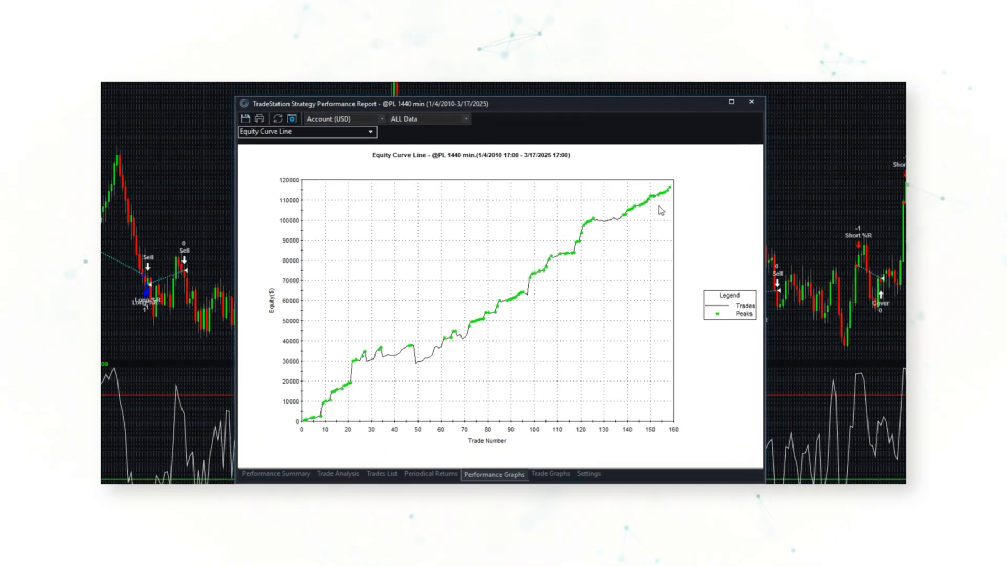
Step: Close the Strategy Performance Report window to return to the platinum chart
left_click(750, 101)
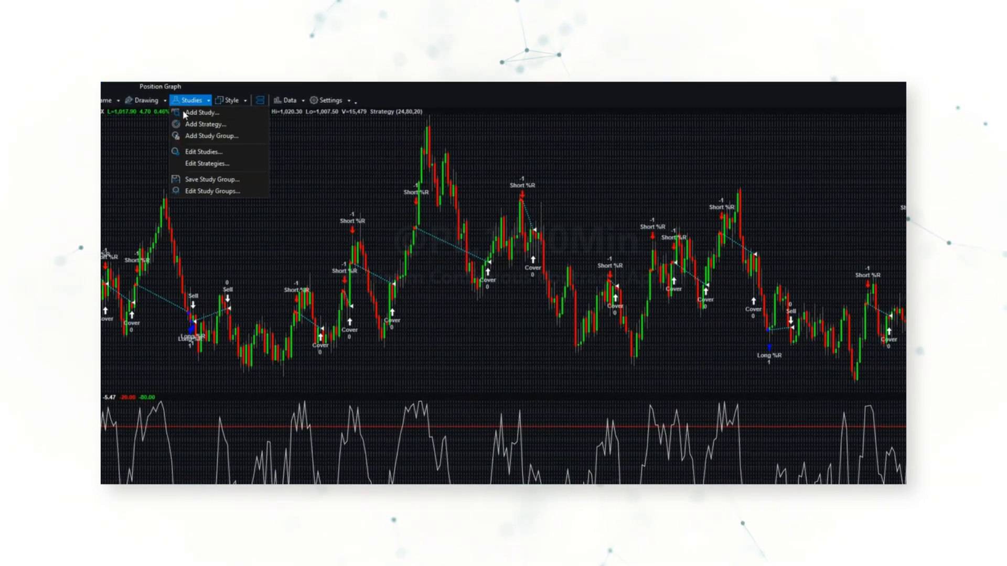
left_click(203, 151)
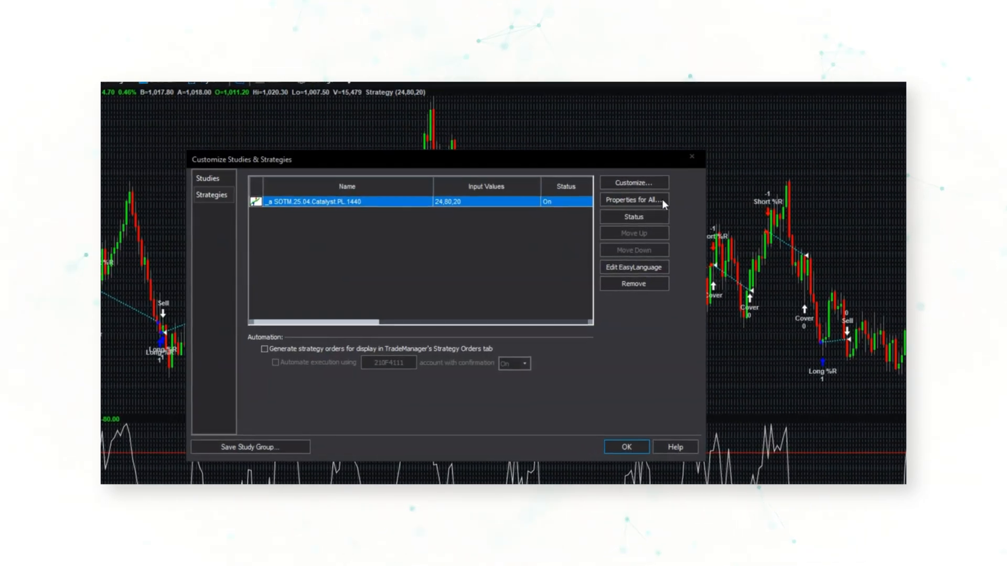
left_click(632, 200)
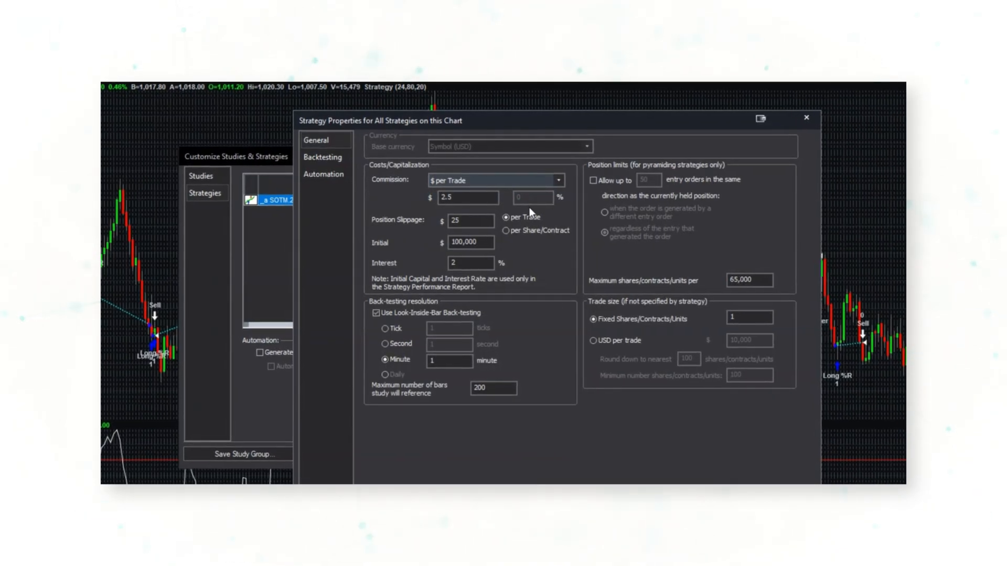
mouse_move(404, 164)
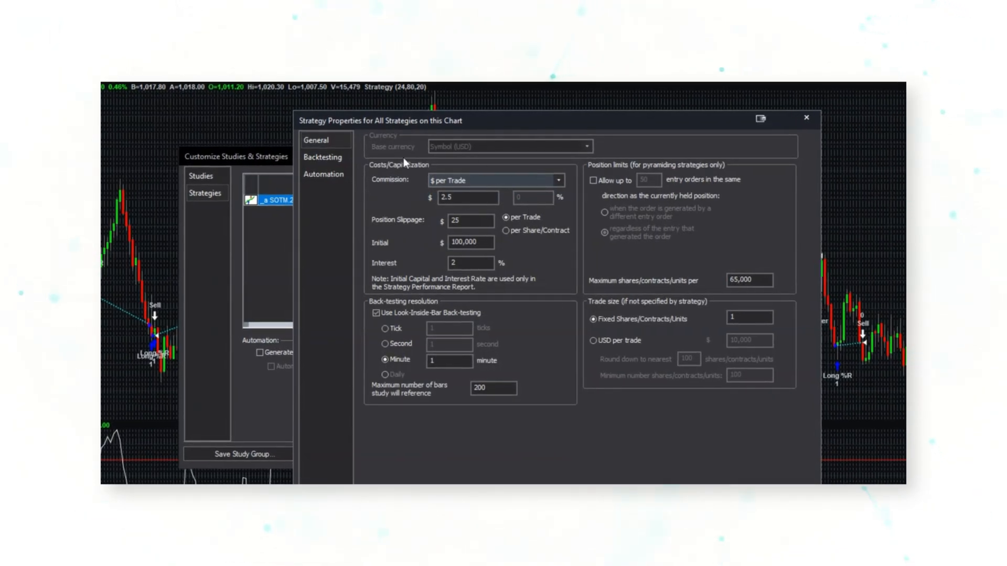
left_click(376, 312)
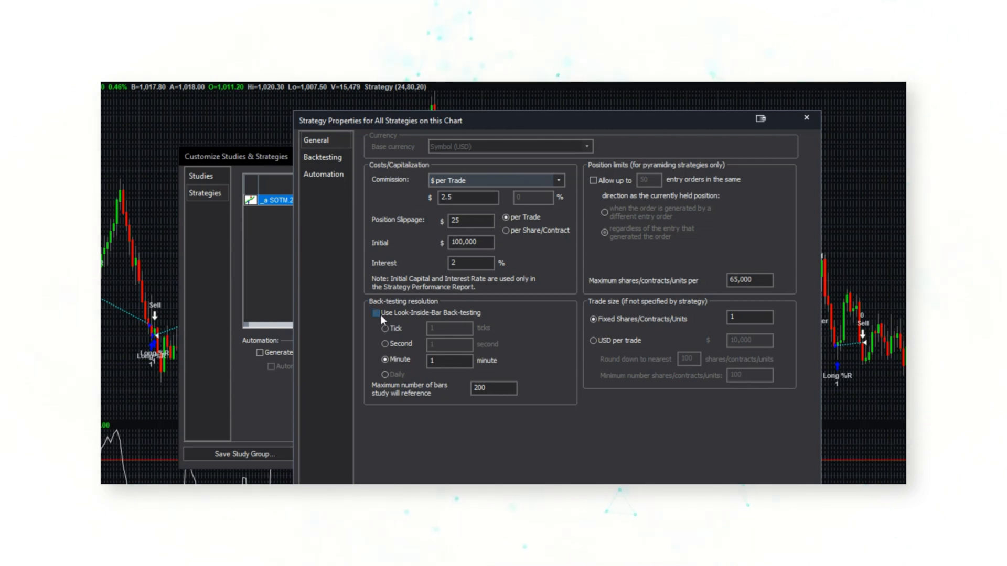
left_click(376, 313)
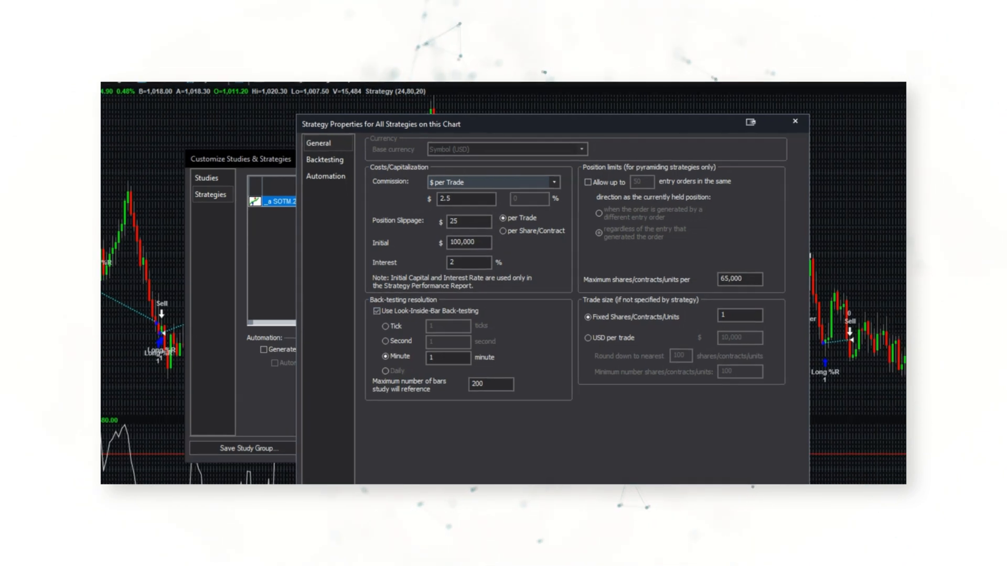
left_click(795, 121)
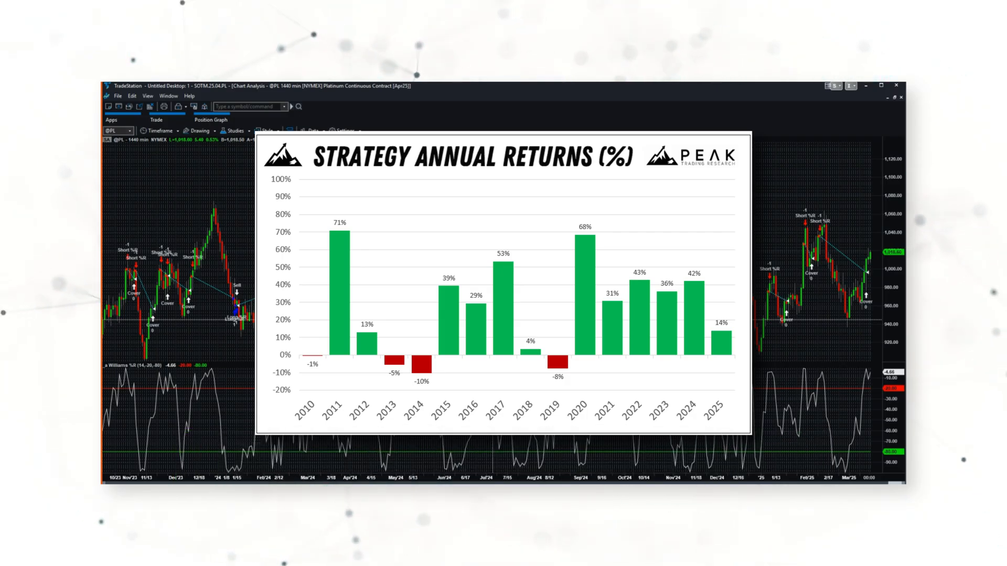
left_click(312, 130)
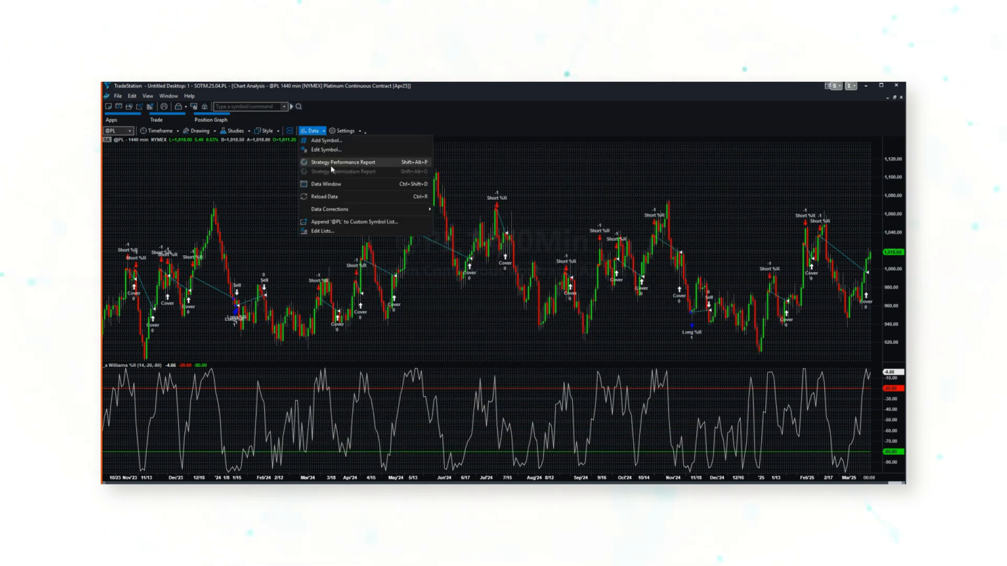
left_click(343, 162)
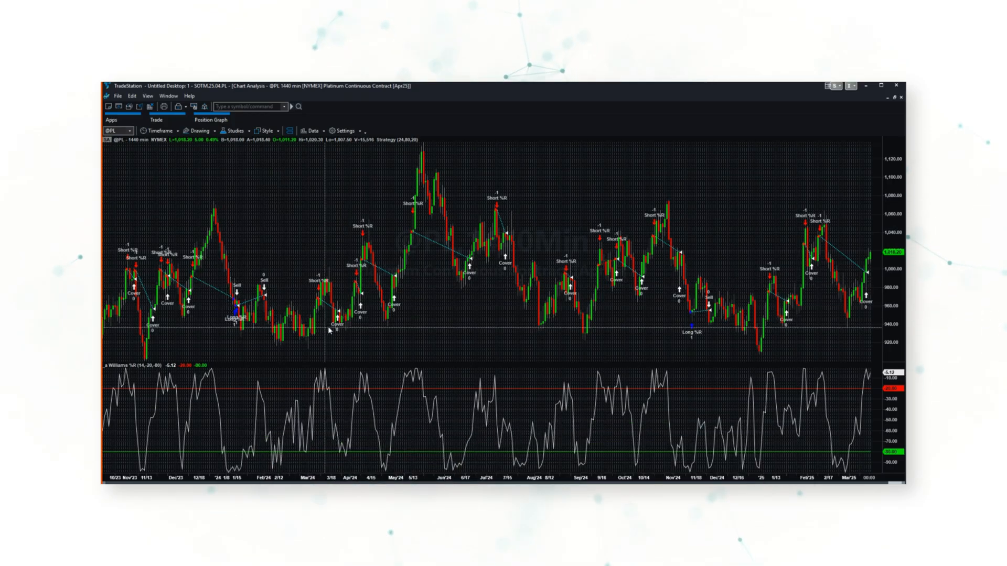
mouse_move(648, 308)
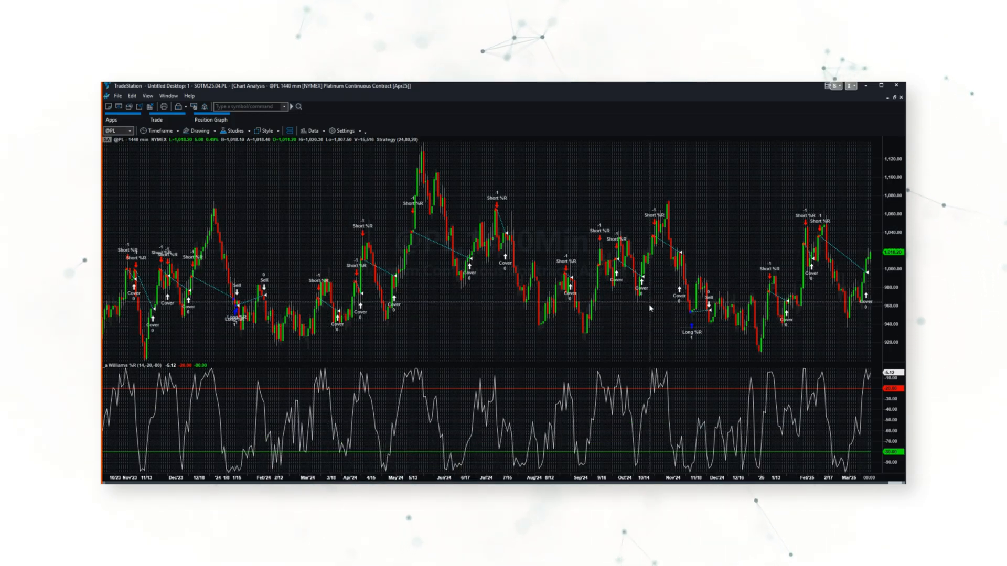
mouse_move(553, 280)
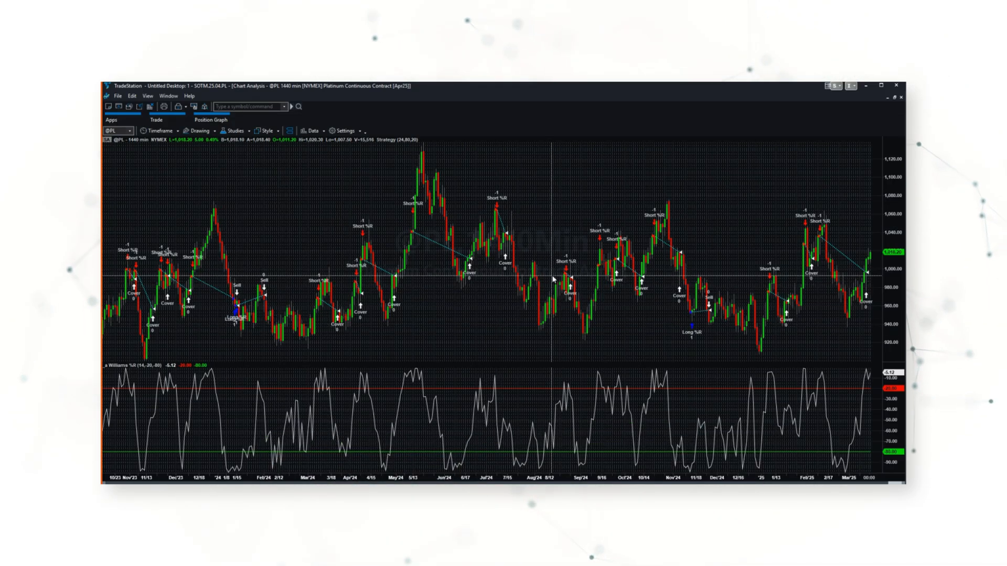
mouse_move(658, 236)
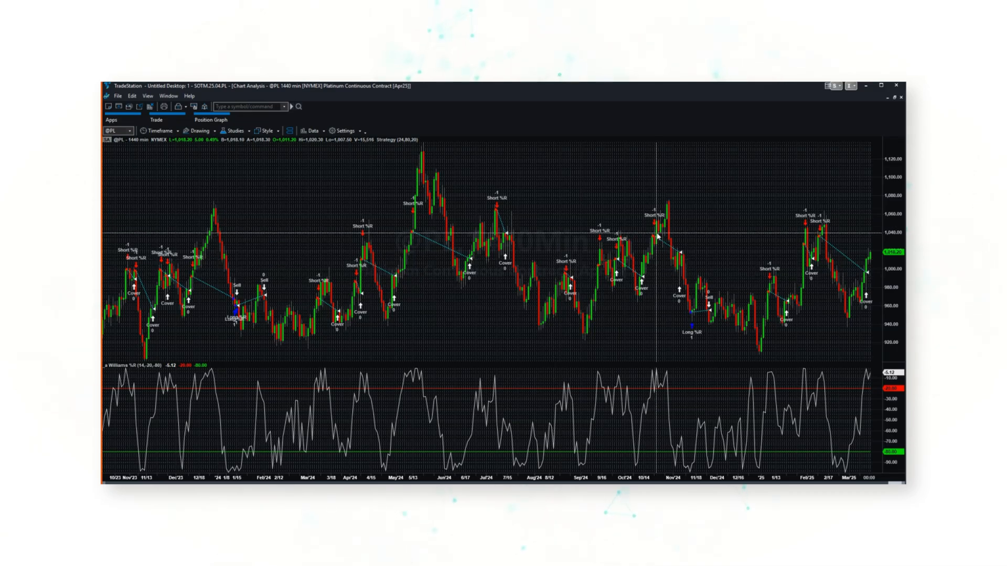
mouse_move(632, 266)
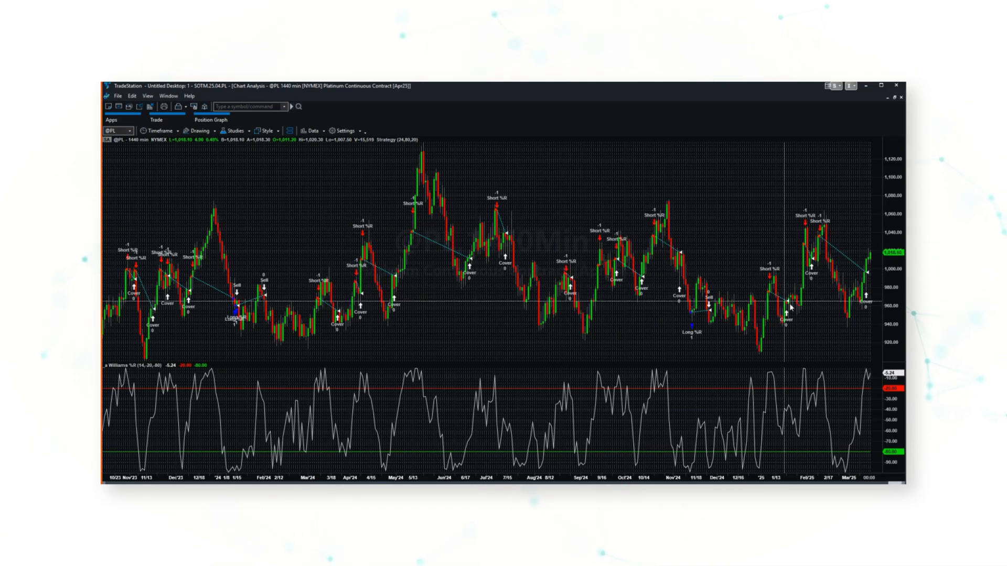
mouse_move(844, 260)
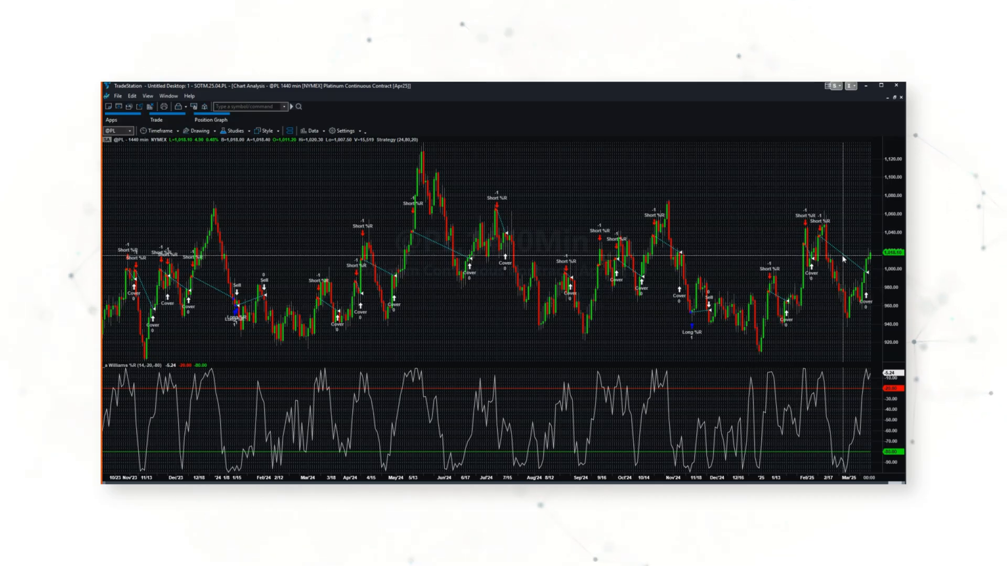
mouse_move(853, 238)
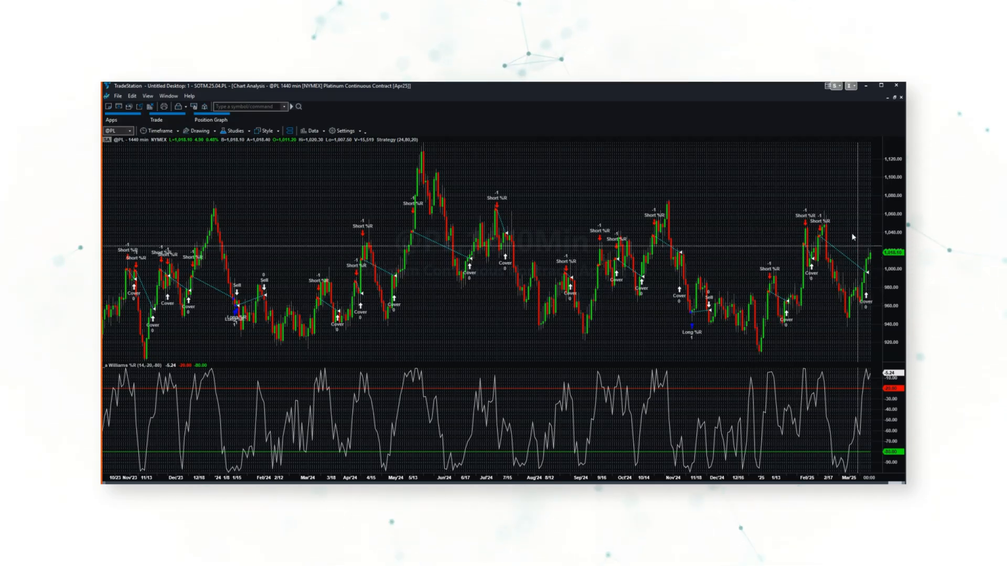
mouse_move(822, 293)
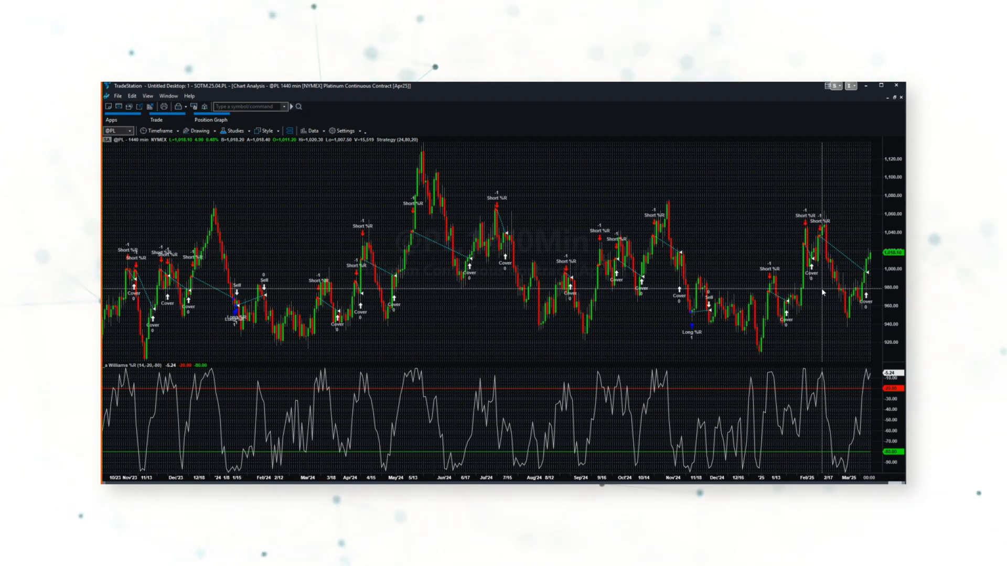
mouse_move(745, 426)
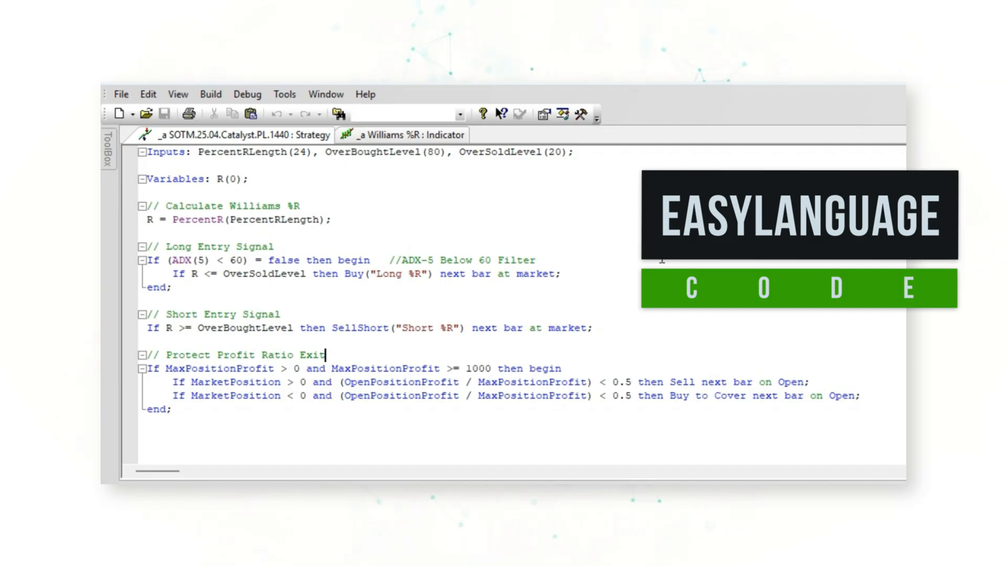
Step: Highlight the long entry condition lines in the SOTM.25.04.Catalyst.PL.1440 code
left_click_drag(148, 206, 331, 219)
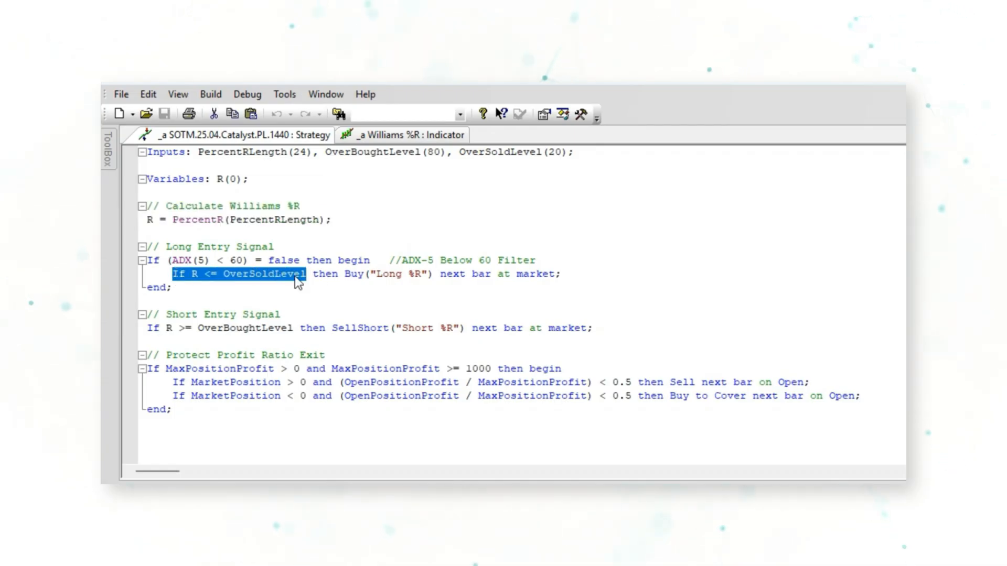
mouse_move(550, 160)
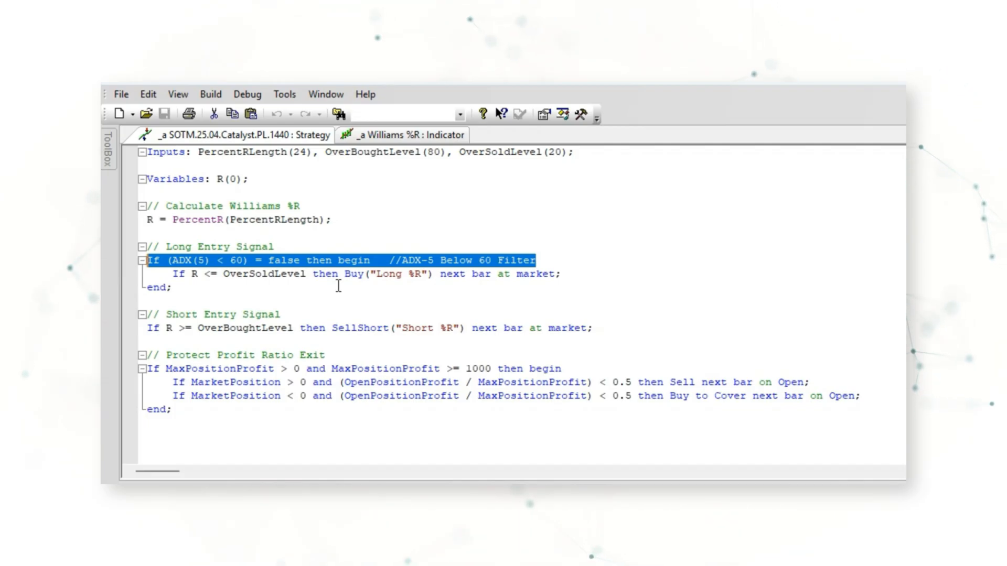
mouse_move(601, 334)
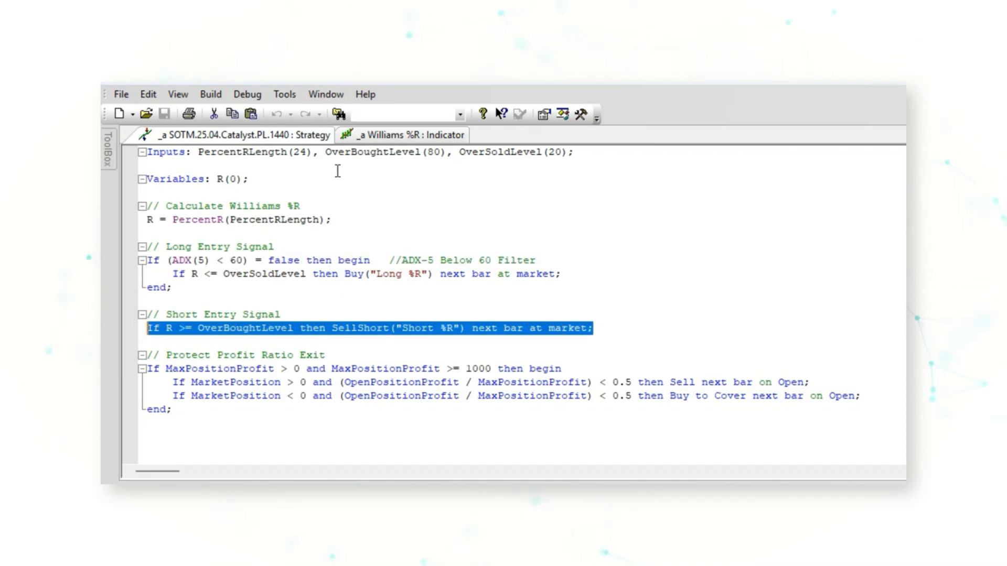
mouse_move(437, 168)
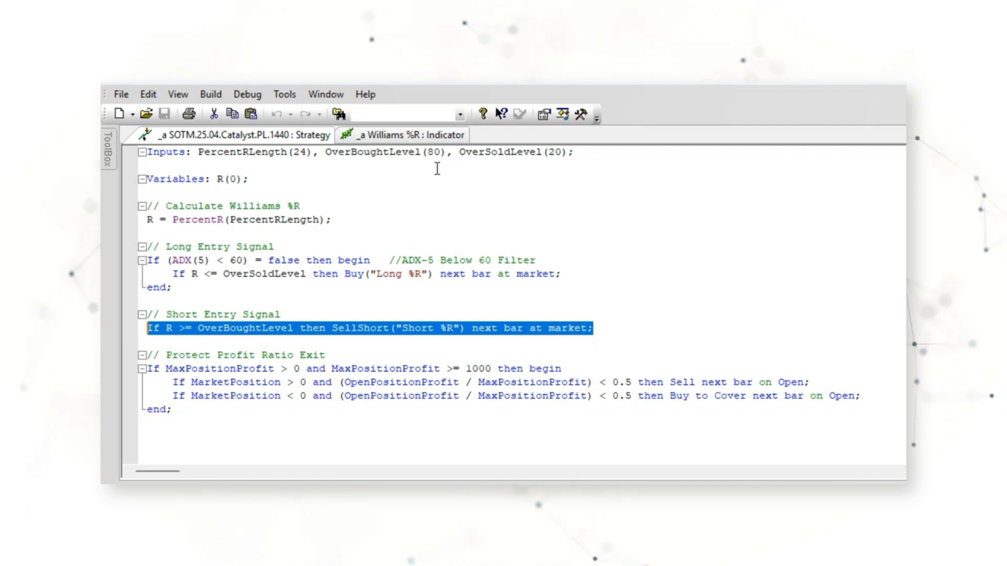
mouse_move(400, 238)
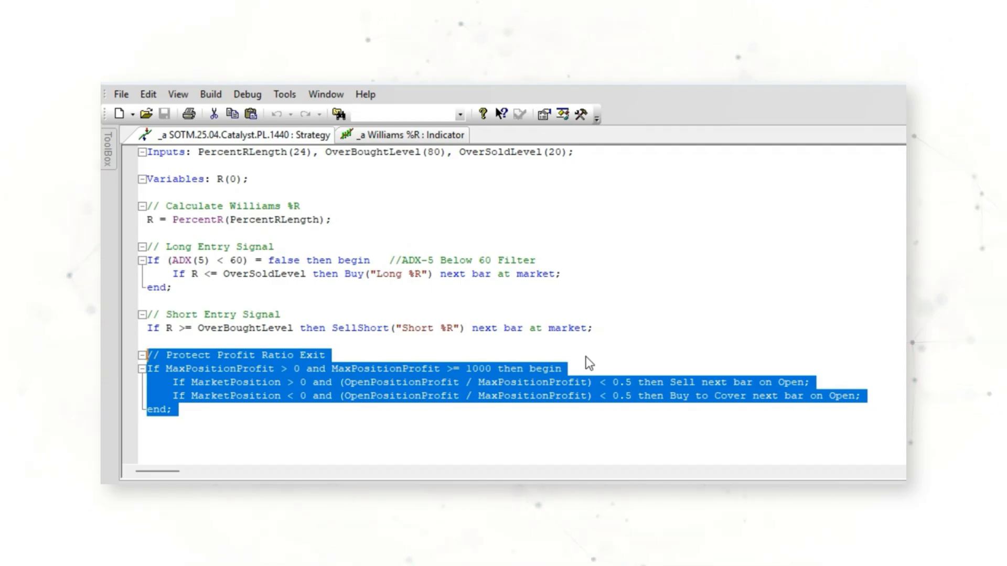
Step: Return to the platinum chart and reopen the Strategy Performance Report from the Data menu
left_click(289, 219)
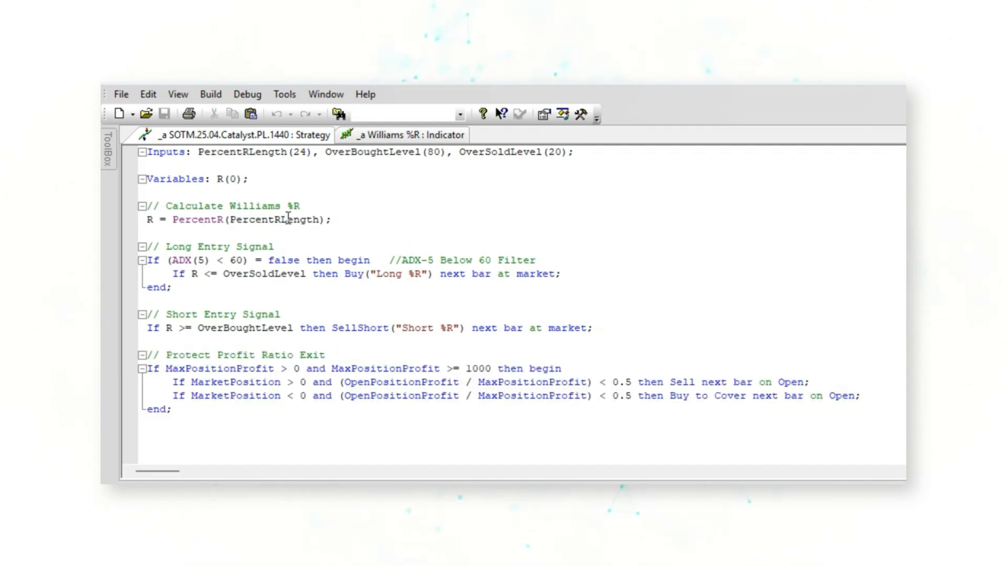
mouse_move(676, 249)
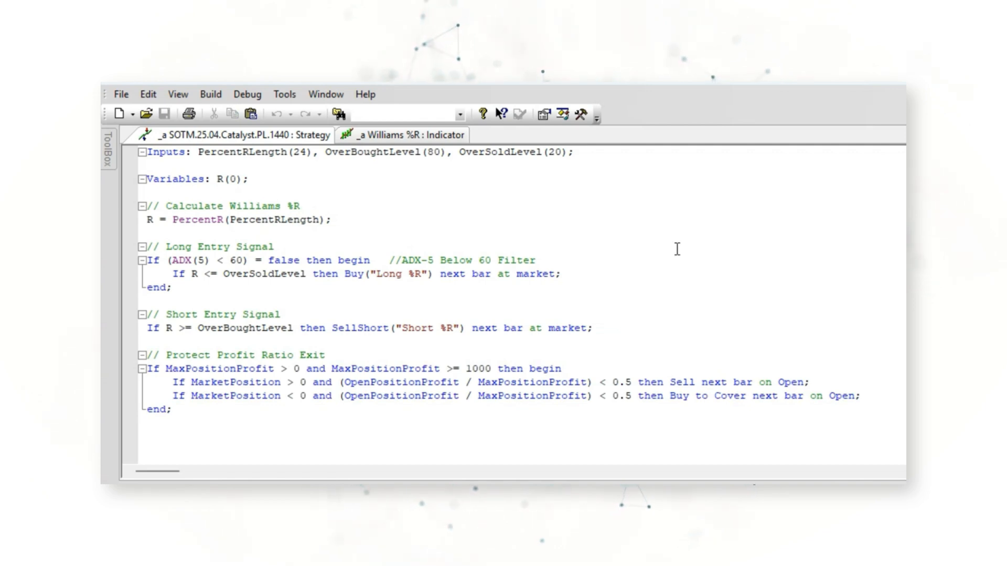
left_click(560, 274)
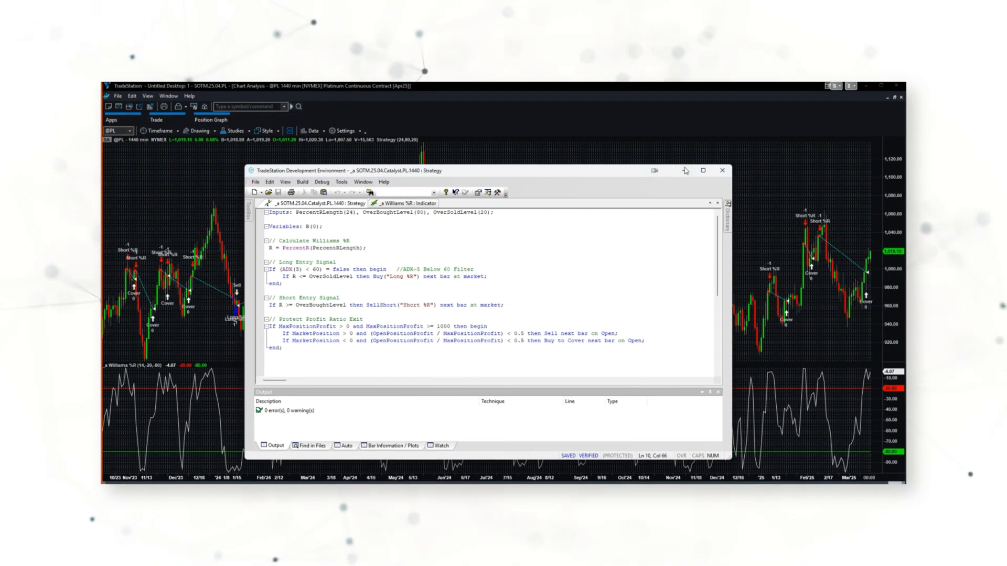
left_click(312, 131)
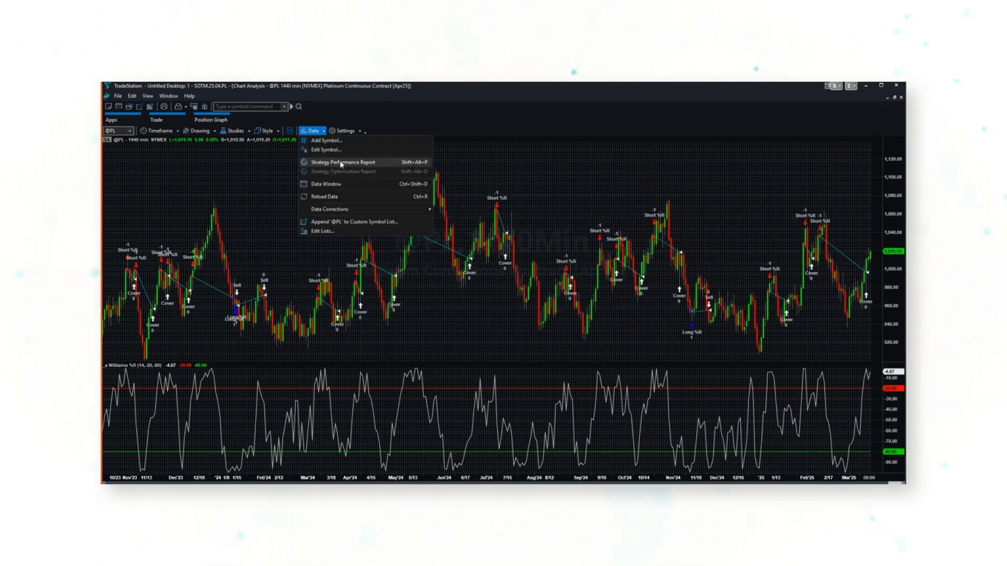
left_click(340, 162)
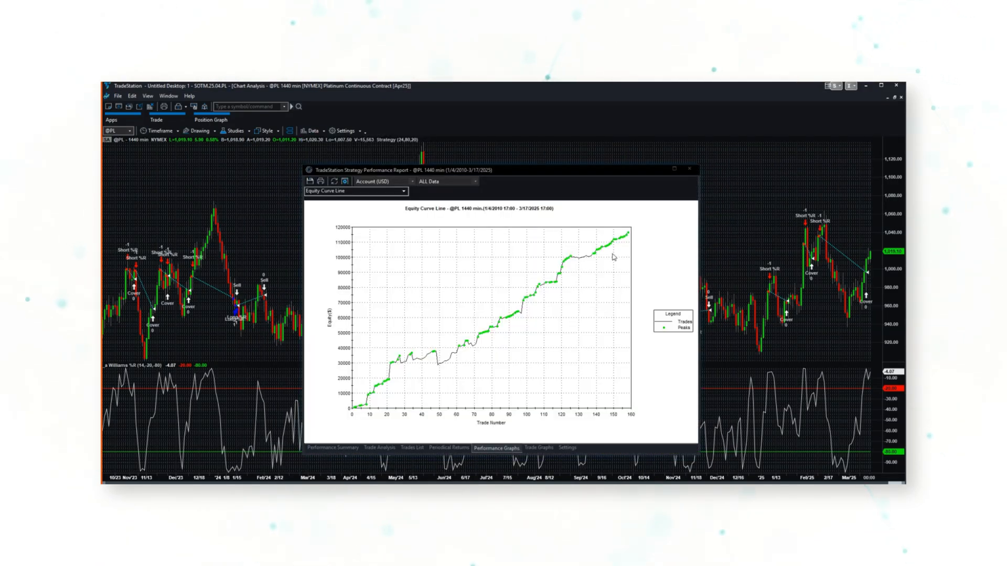